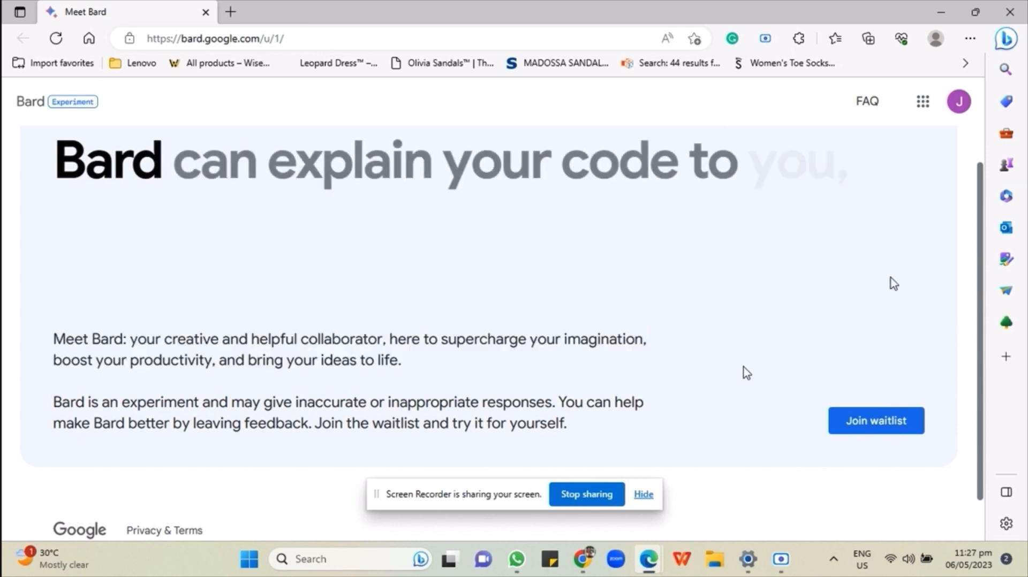
# Step: Join the Bard waitlist with email updates opted in, reaching the 'You've been added' confirmation
pyautogui.click(875, 421)
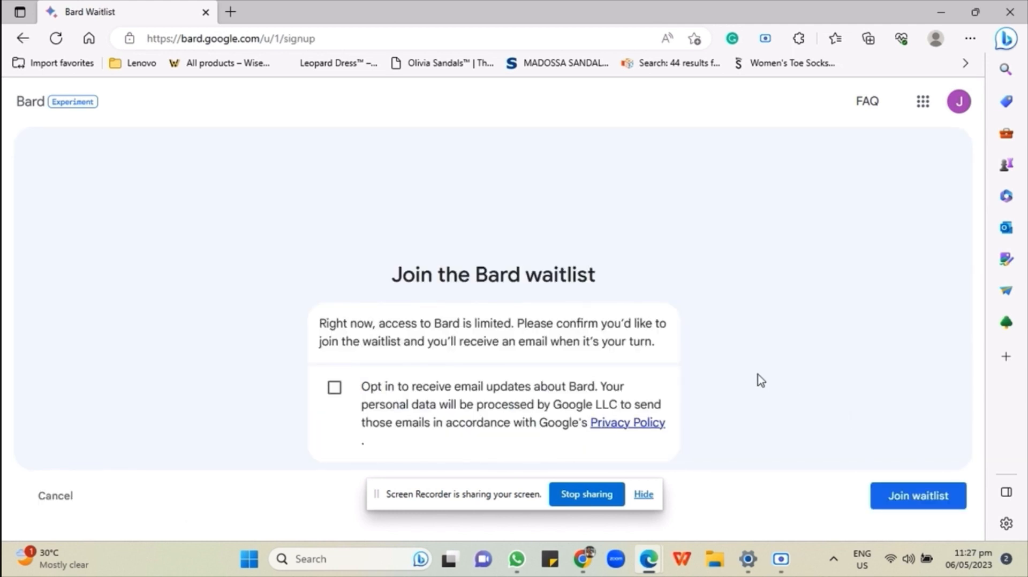
pyautogui.moveTo(450, 348)
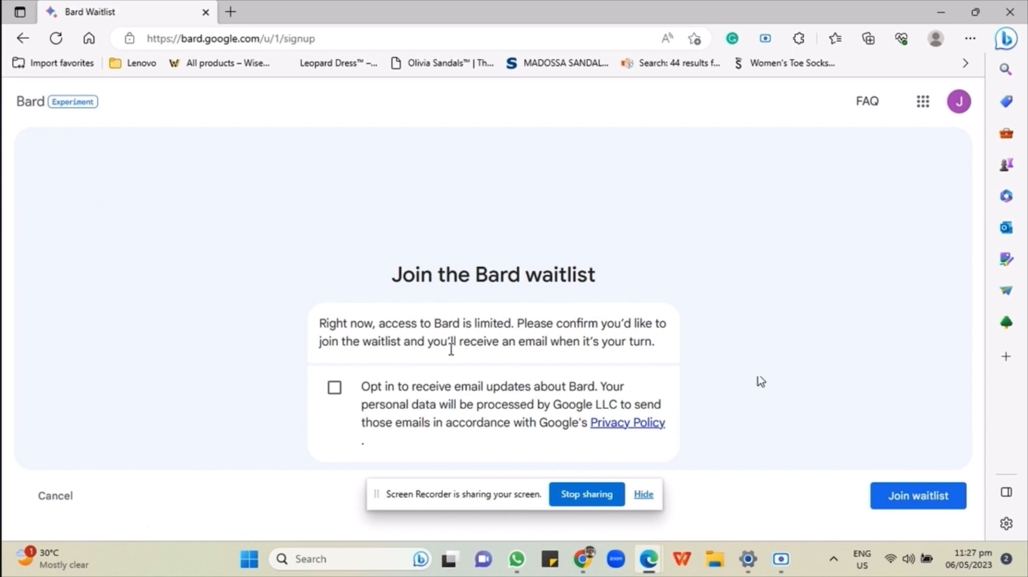
pyautogui.click(334, 386)
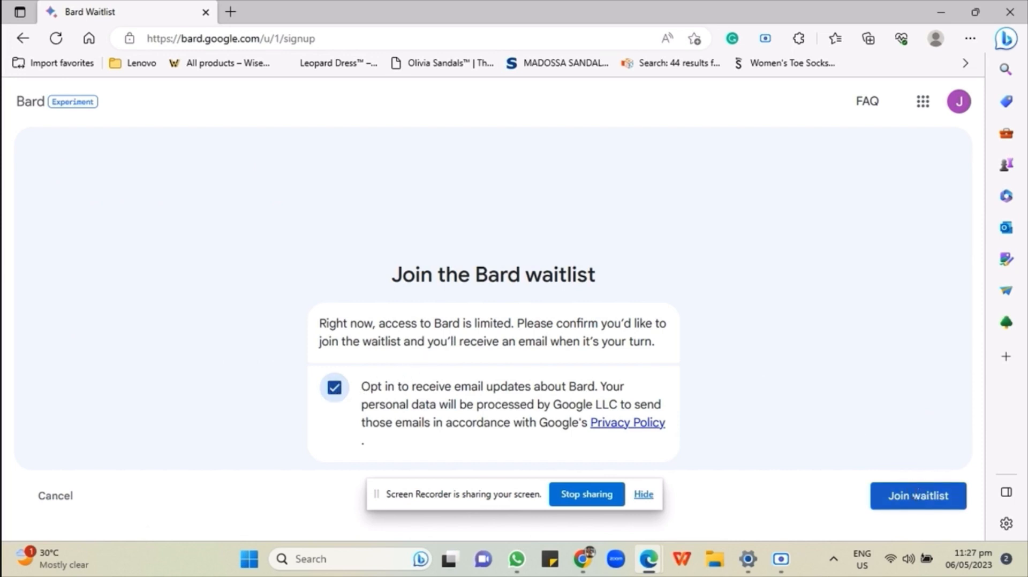
pyautogui.click(918, 496)
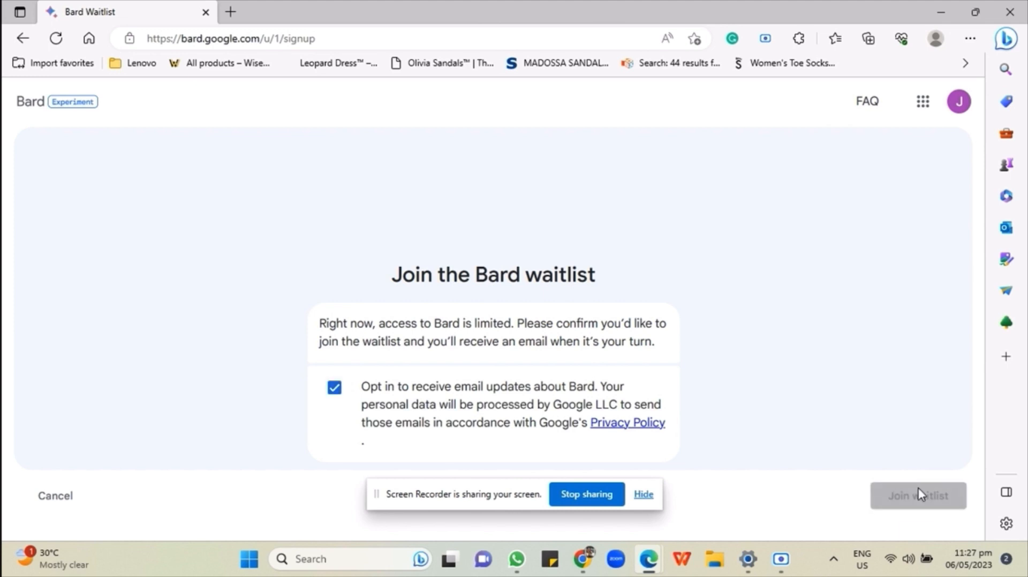
pyautogui.click(915, 495)
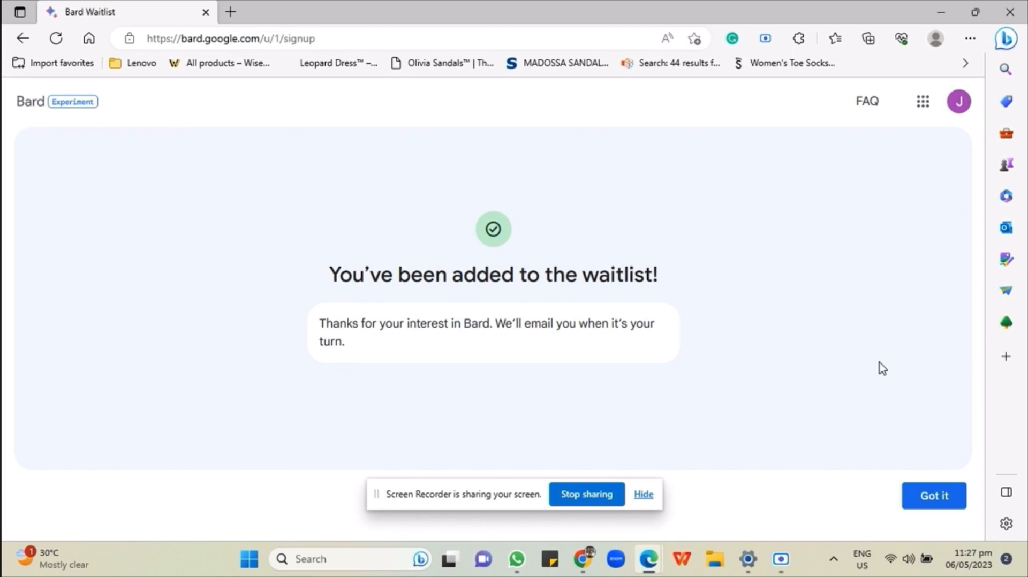
# Step: Search Bing for 'vpn free' in a new tab, scan the results, then return to the Bard tab
pyautogui.click(287, 39)
pyautogui.write('vpn')
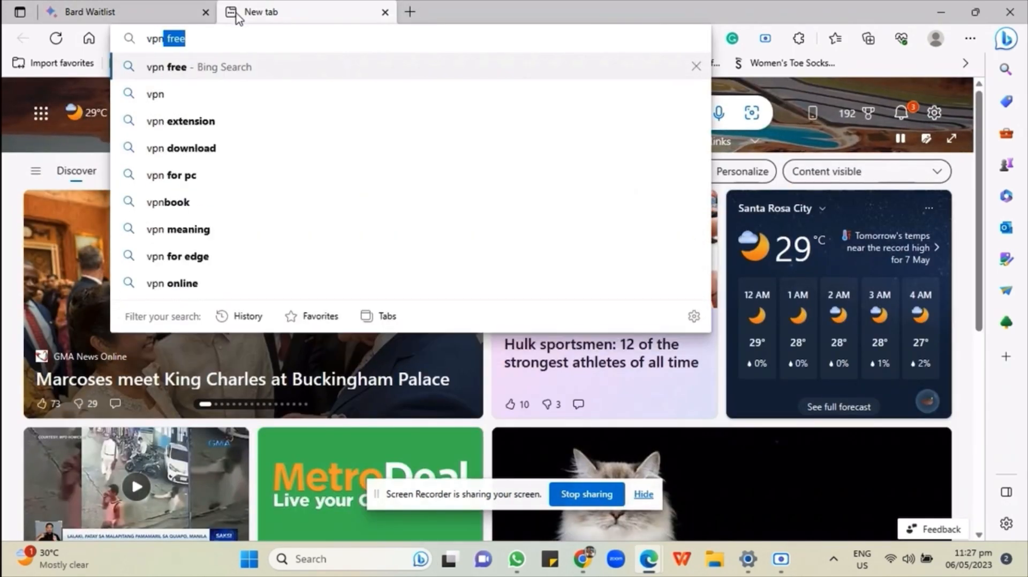
pyautogui.press('Enter')
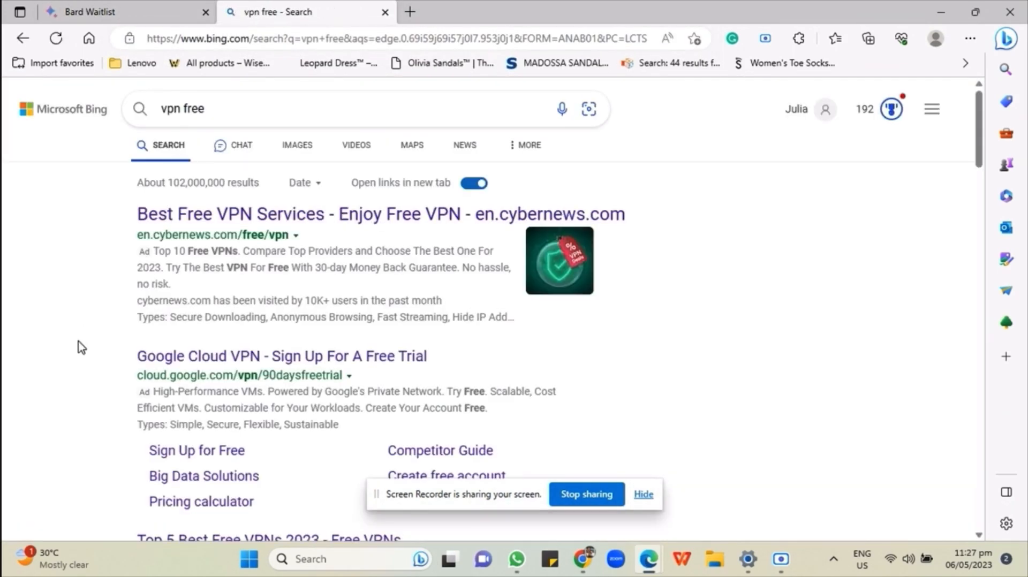
pyautogui.scroll(-3)
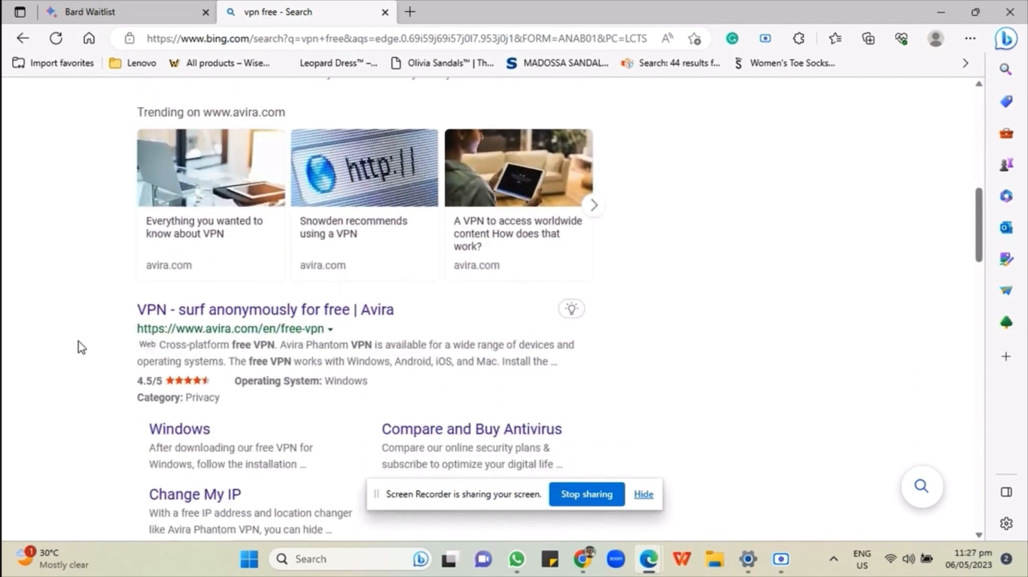
pyautogui.scroll(-3)
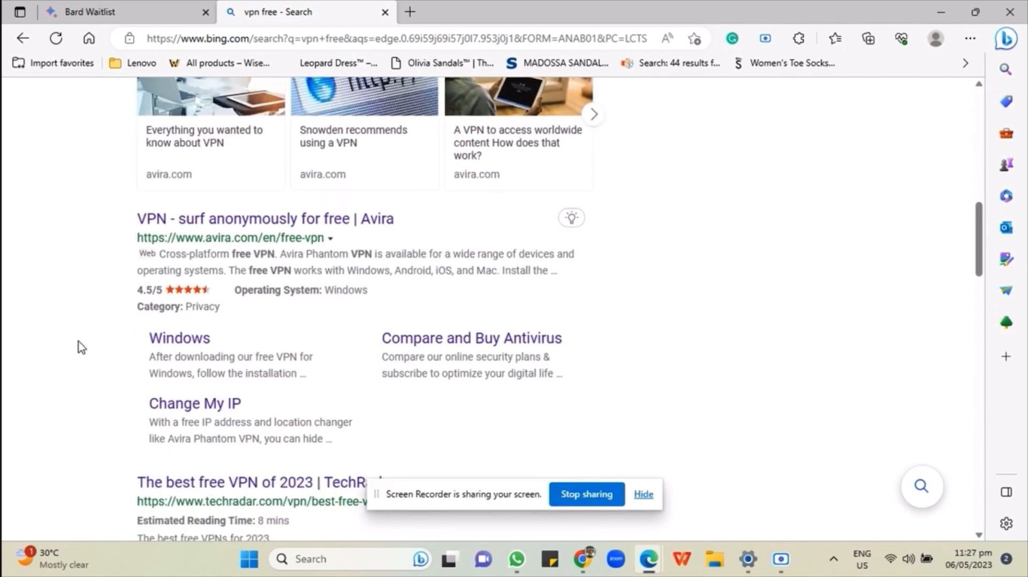
pyautogui.click(124, 11)
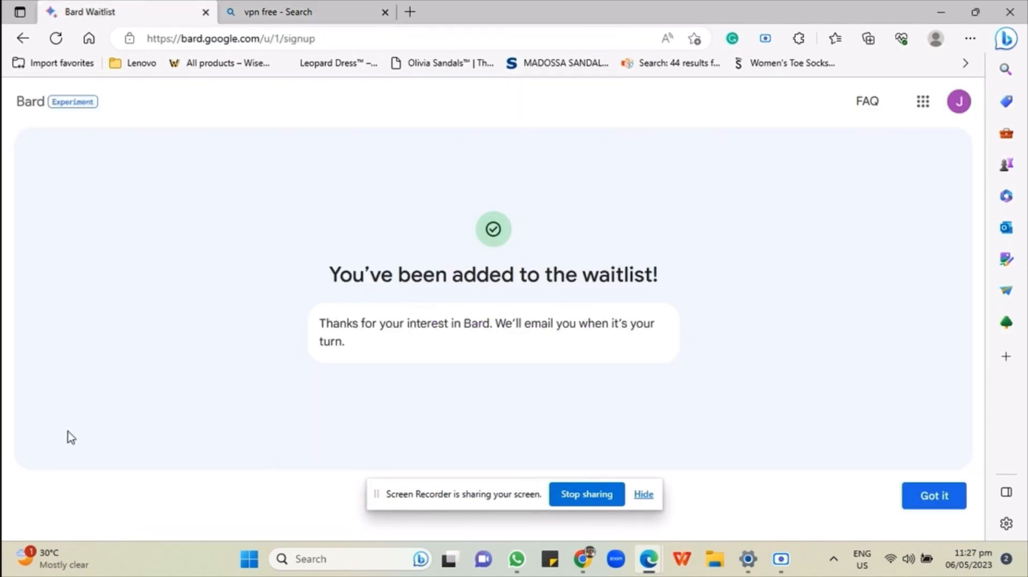